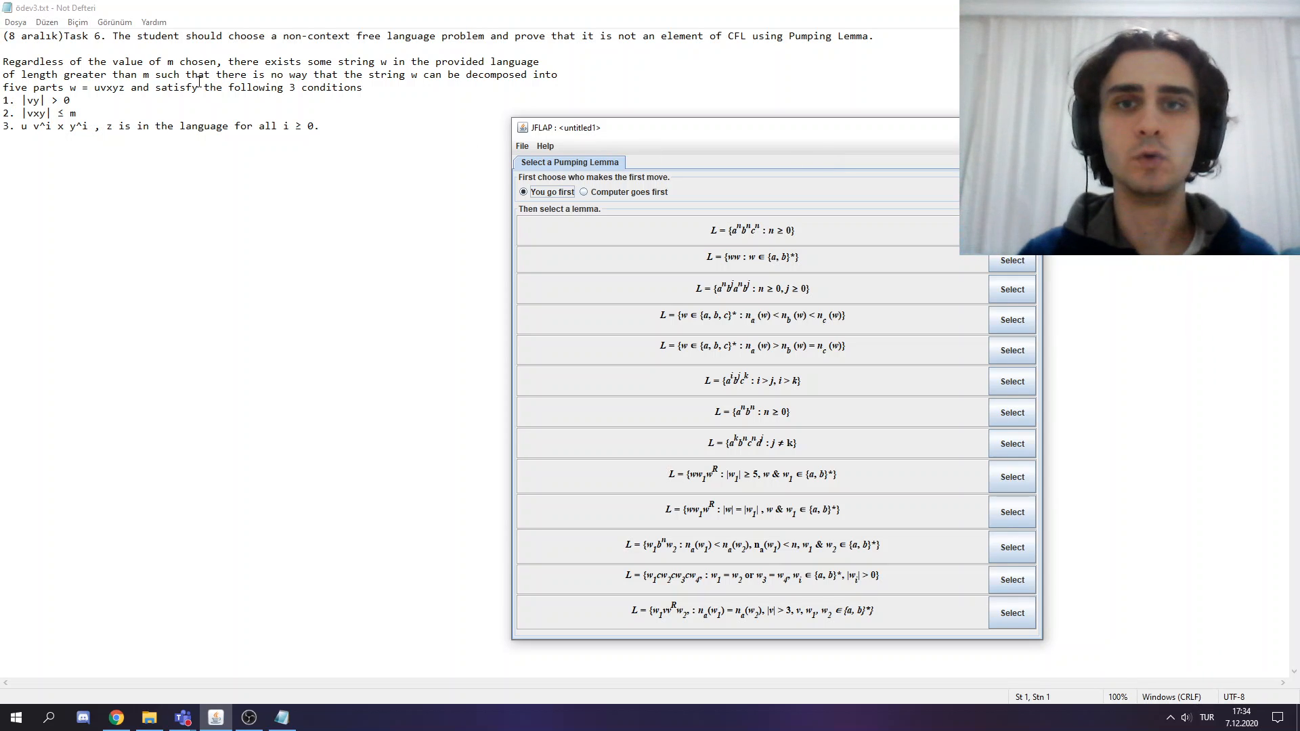
mouse_move(815, 374)
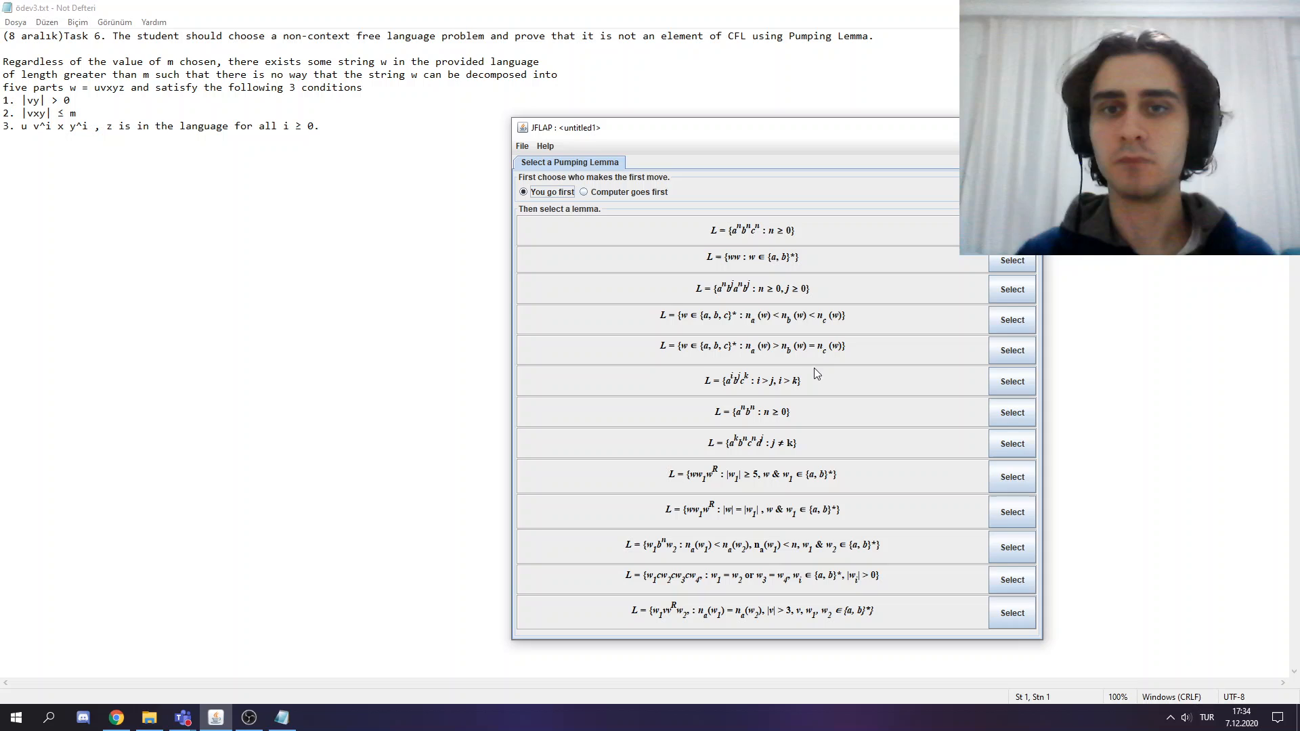
Select the a^i b^j c^k (i > j, i > k) lemma to start its pumping game.
left_click(1012, 382)
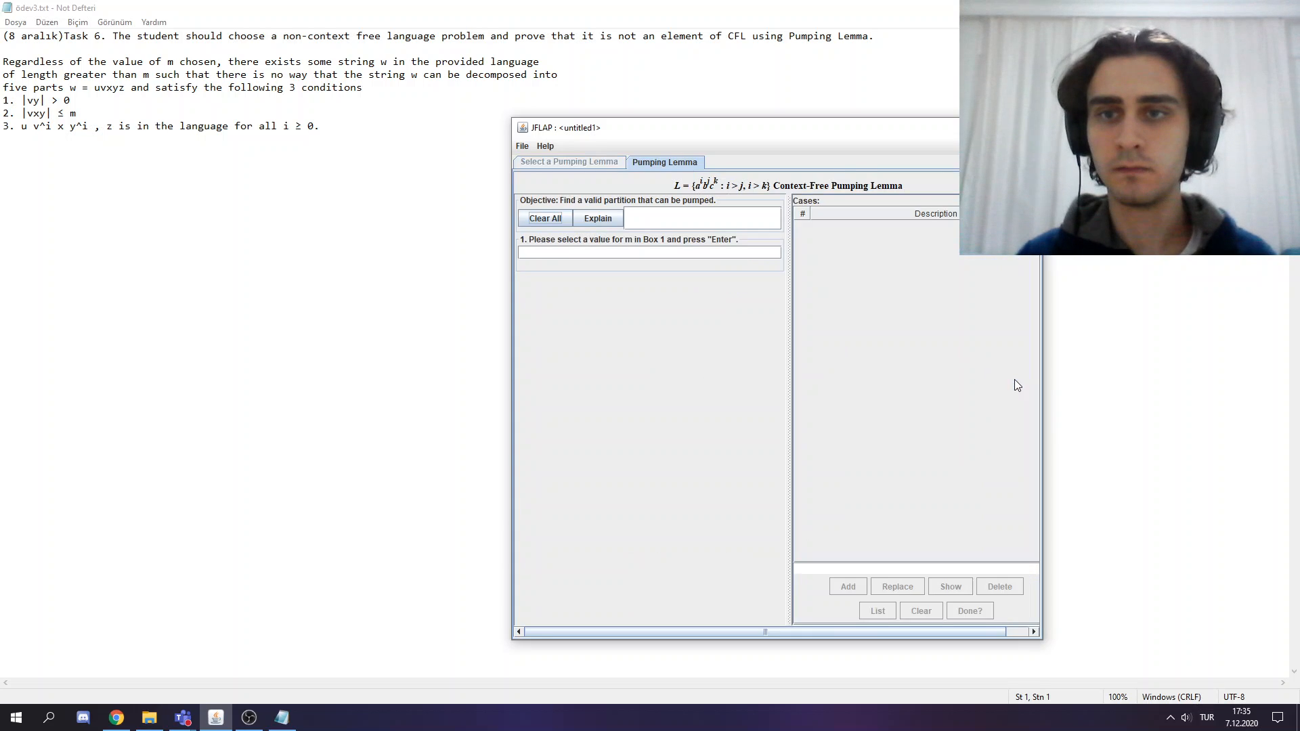
Enter m = 3 so the game generates w = aaaabbbccc.
left_click(620, 253)
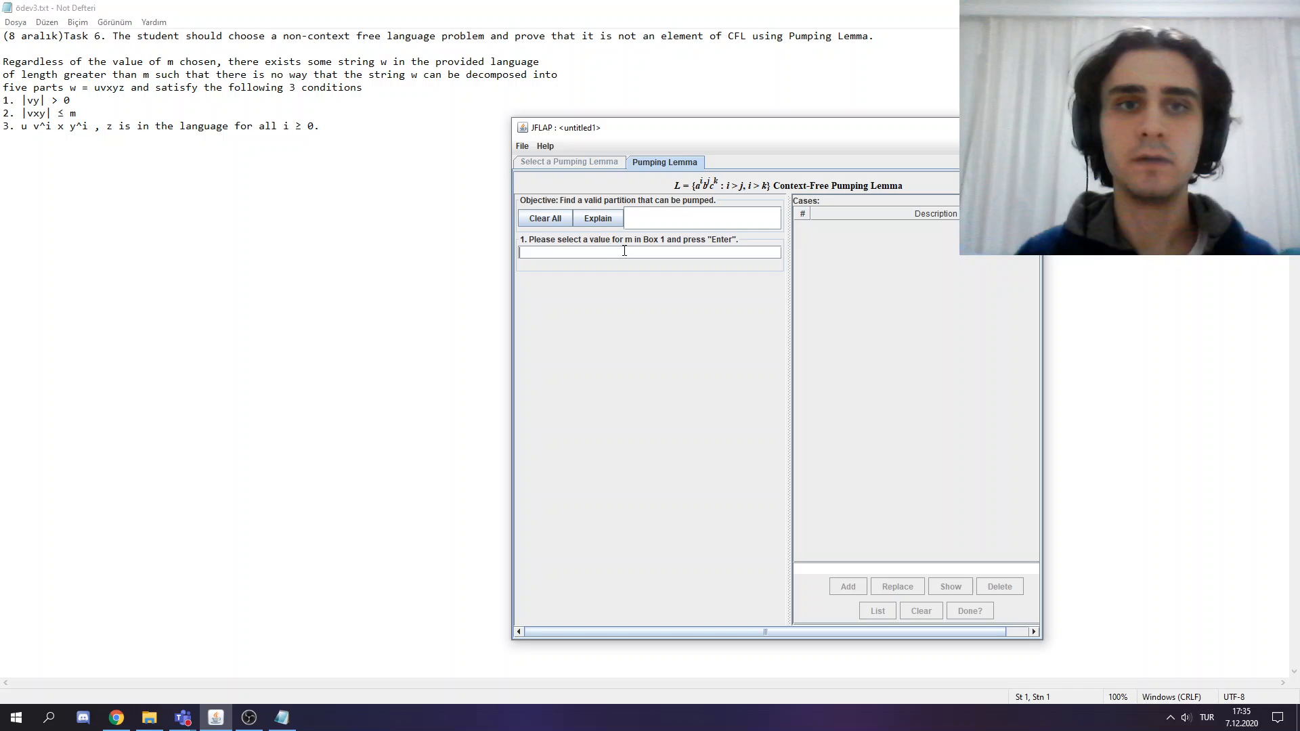
type("3")
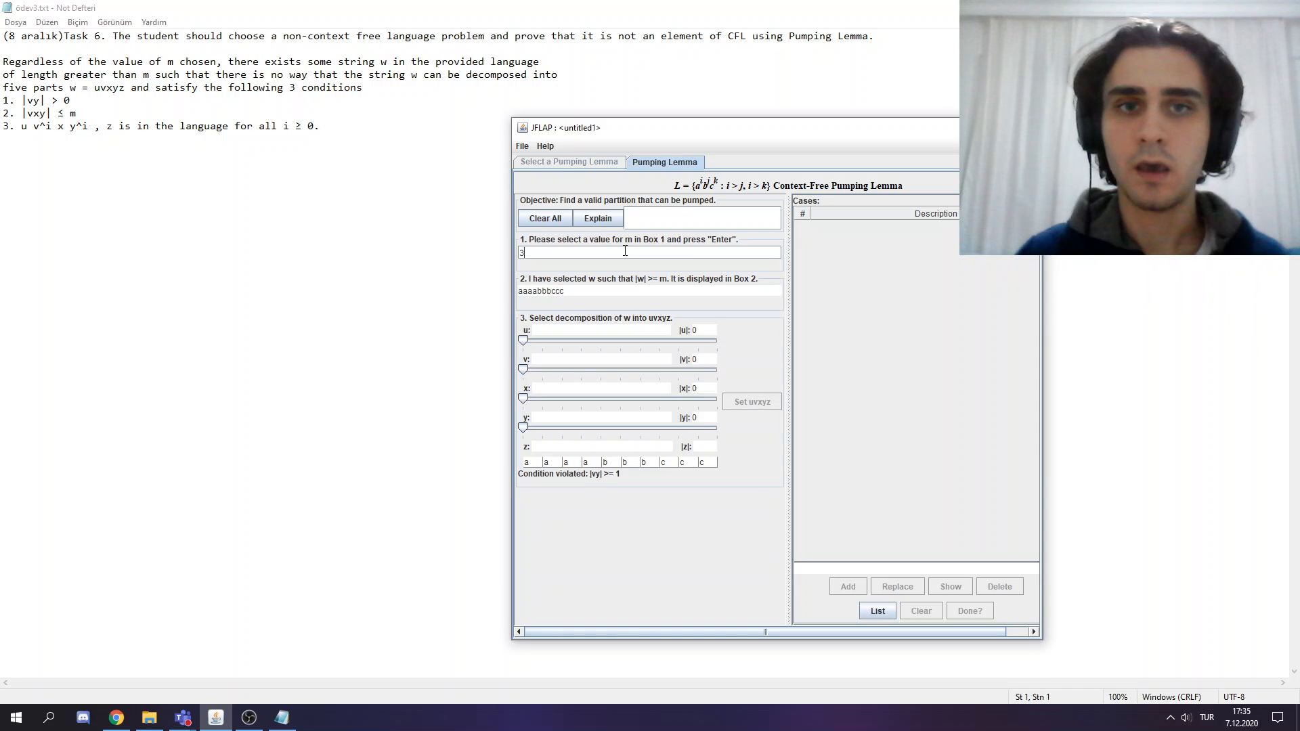
mouse_move(523, 301)
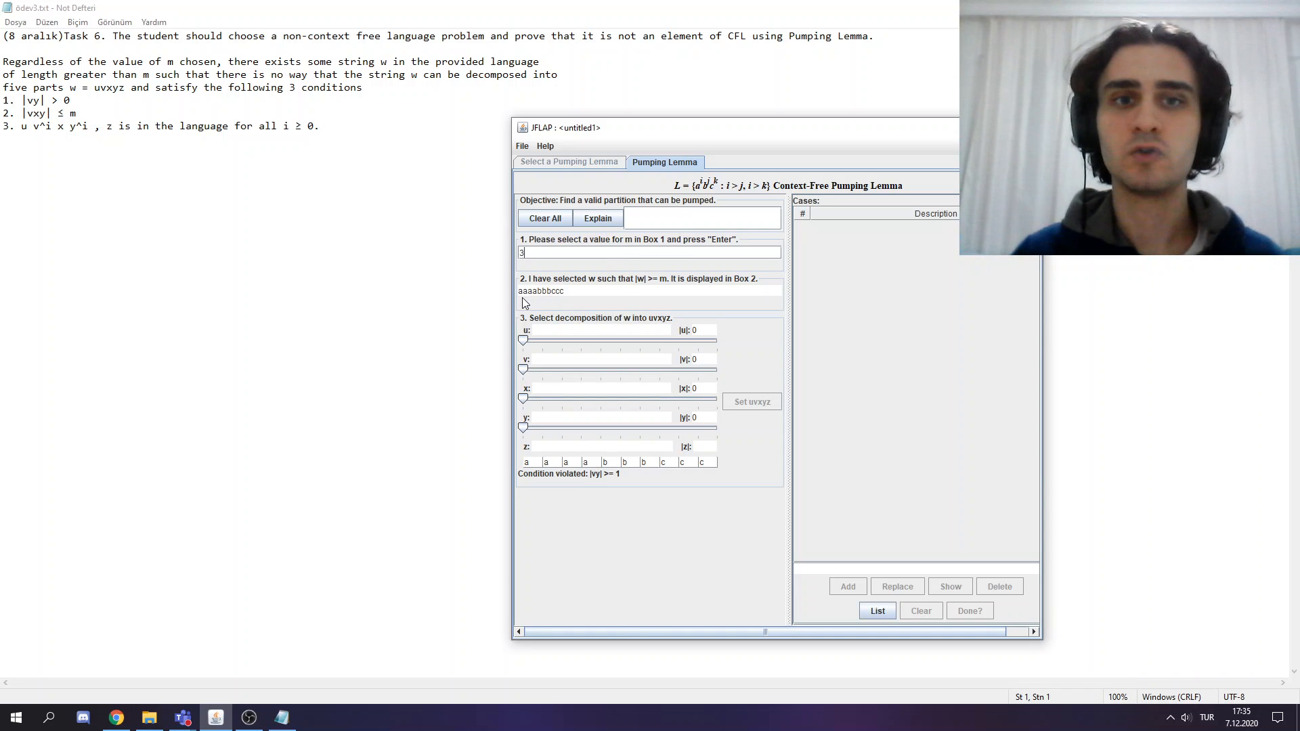
mouse_move(558, 302)
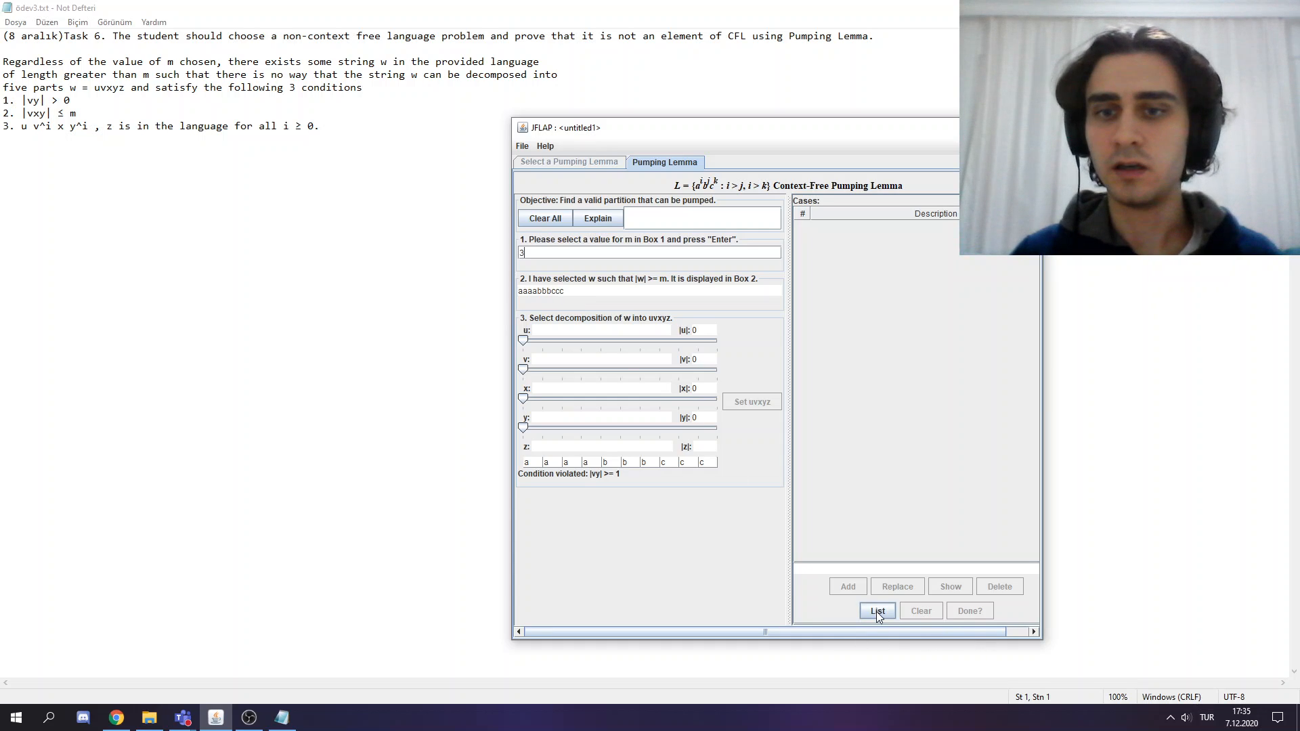
List the 11 cases and pump case 1 (v = y = a) at i = 0 to get aabbbccc, outside L.
left_click(876, 610)
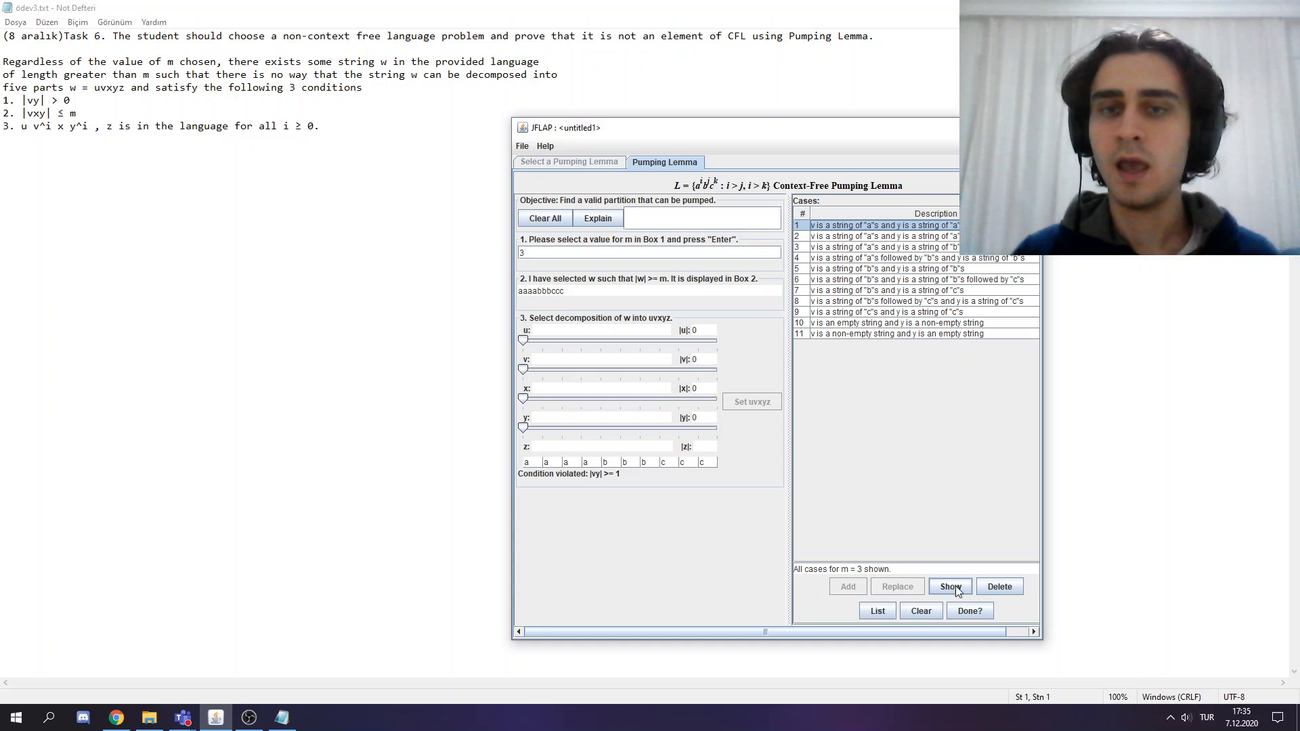
left_click(950, 586)
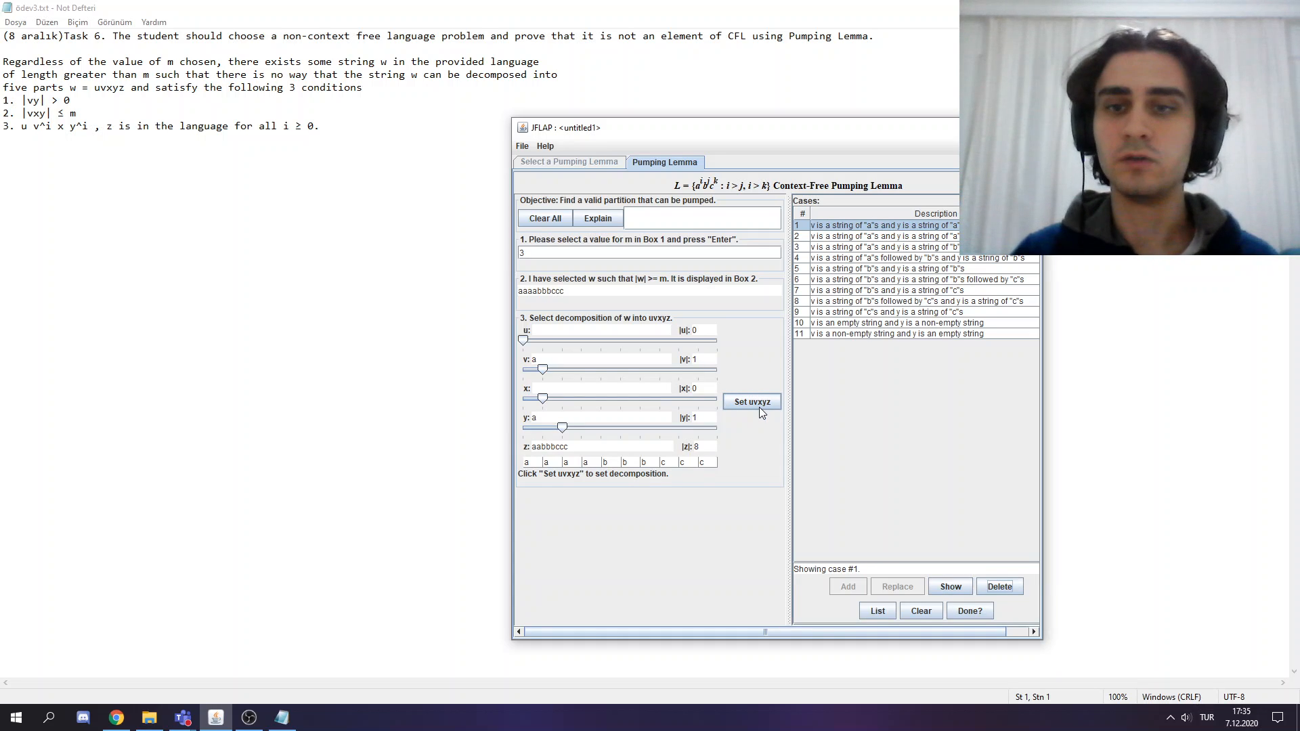
mouse_move(610, 383)
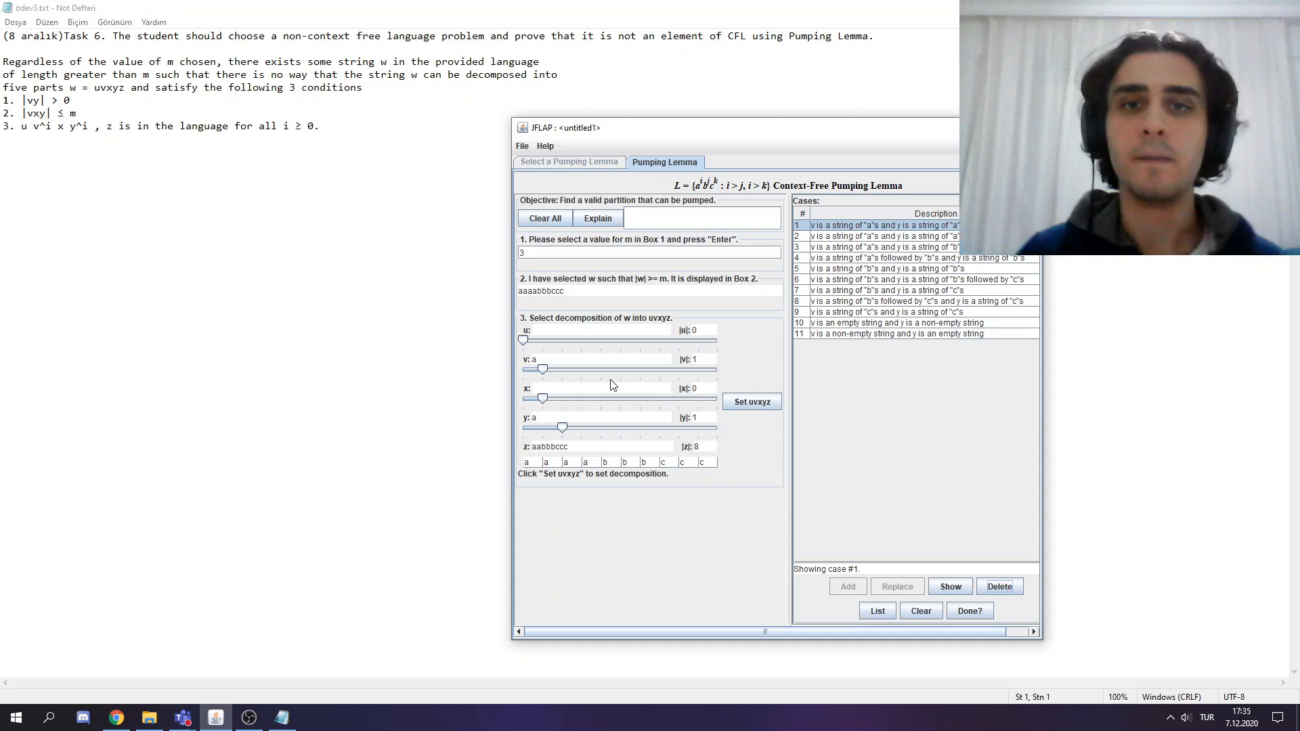
left_click(750, 401)
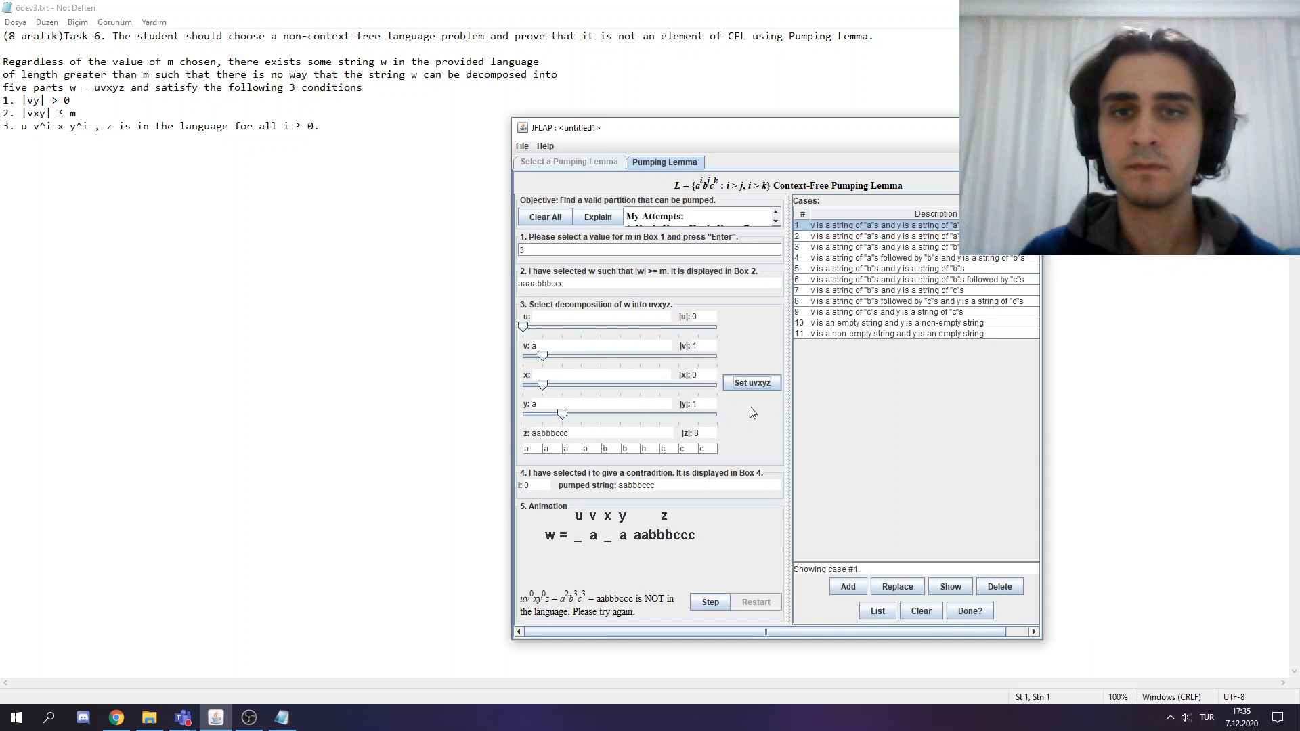
mouse_move(623, 582)
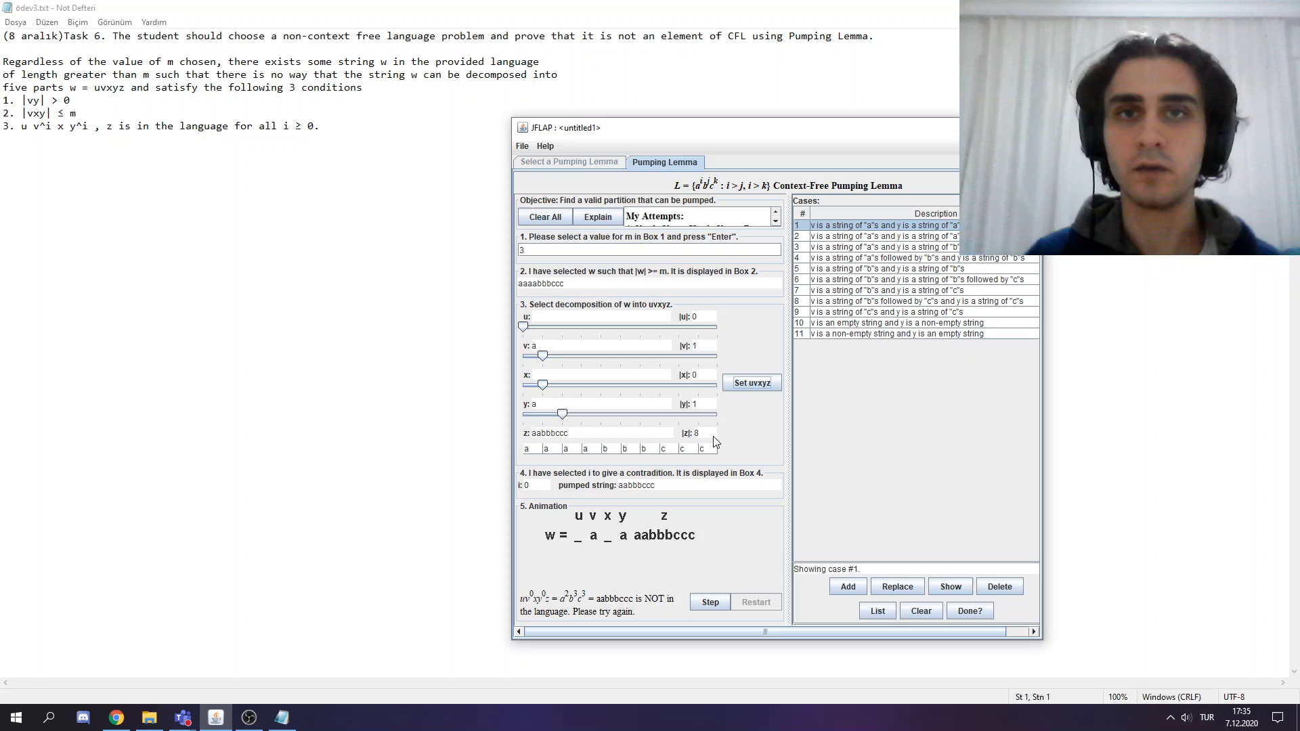
Pump cases 2–5; case 5 (v = y = b) at i = 2 gives aaaabbbbbccc, outside L.
left_click(883, 235)
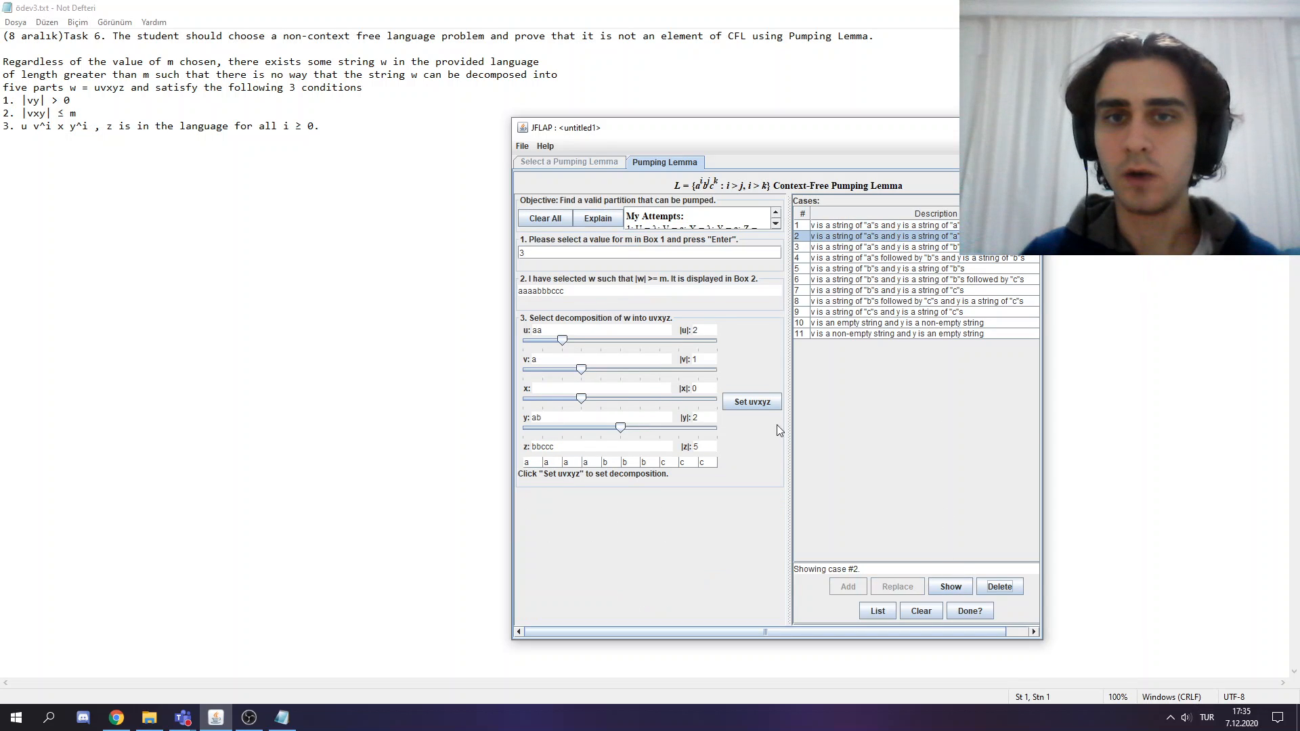
left_click(750, 401)
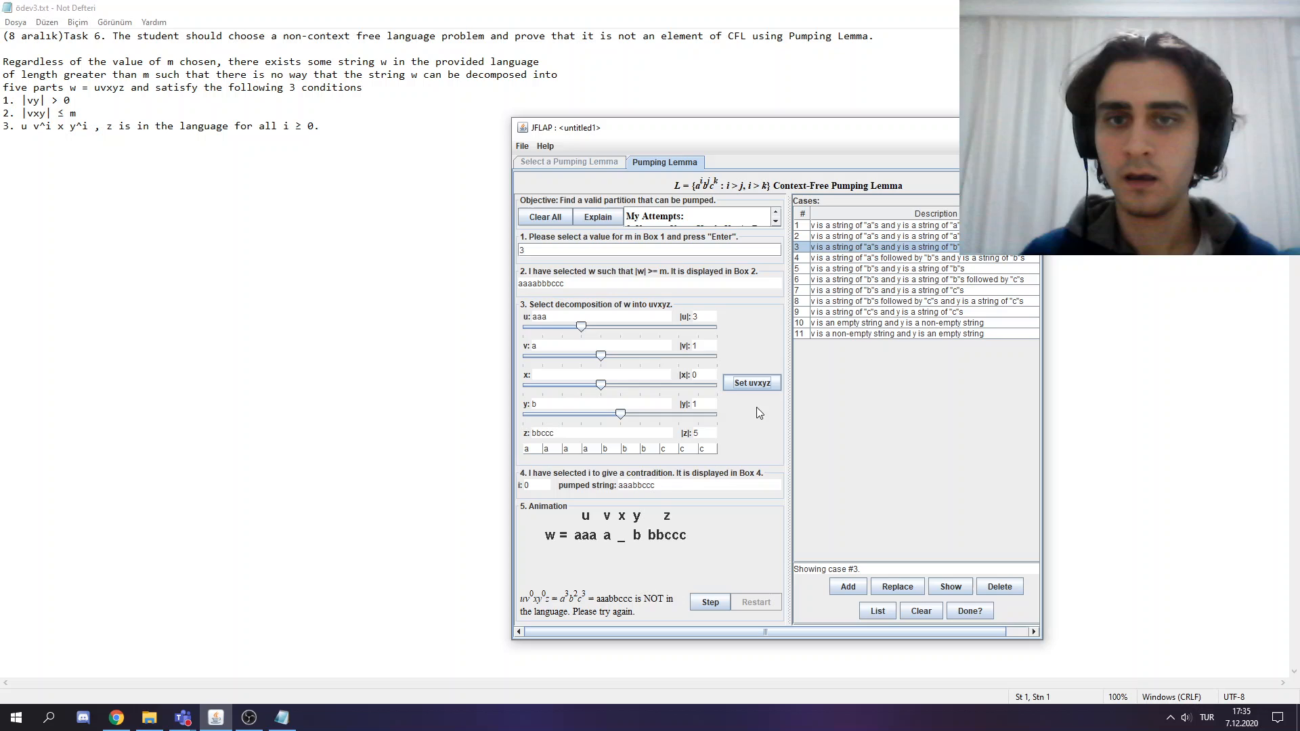
left_click(911, 258)
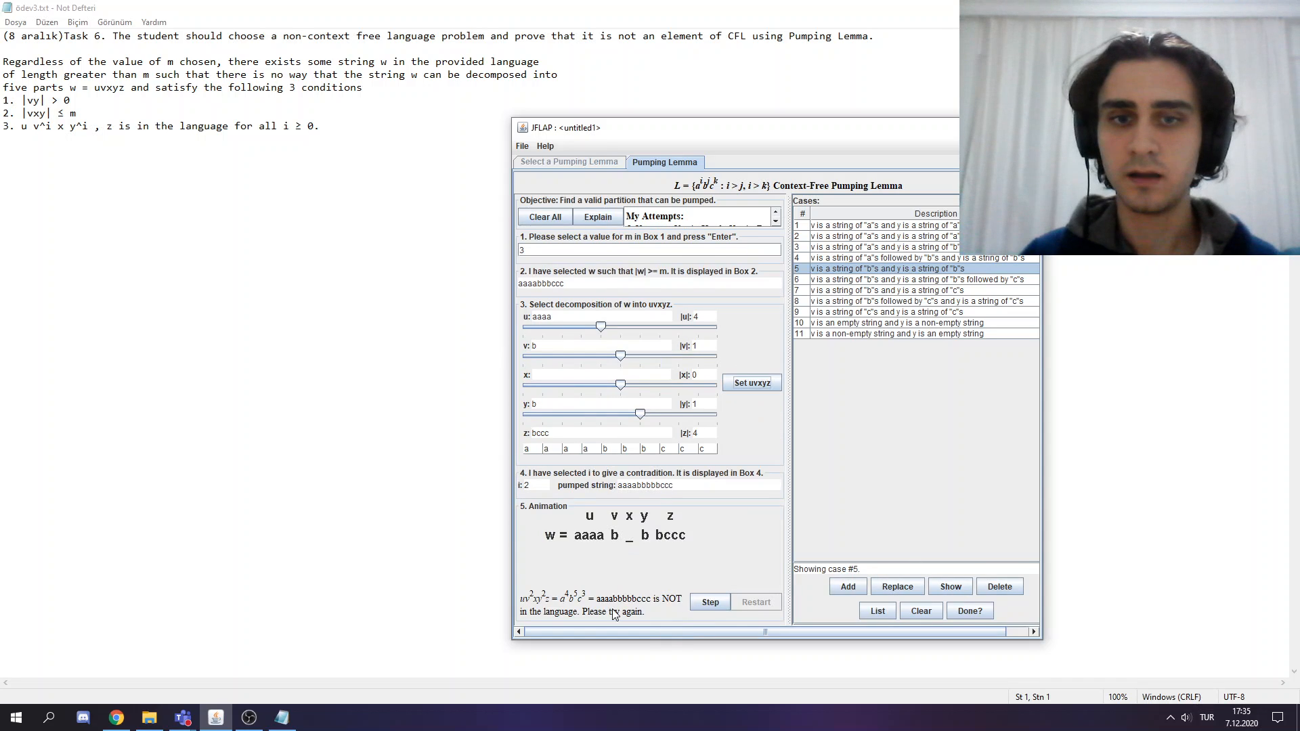
Pump cases 6–9; case 9 (v = y = c) at i = 2 gives aaaabbbccccc, outside L.
left_click(911, 279)
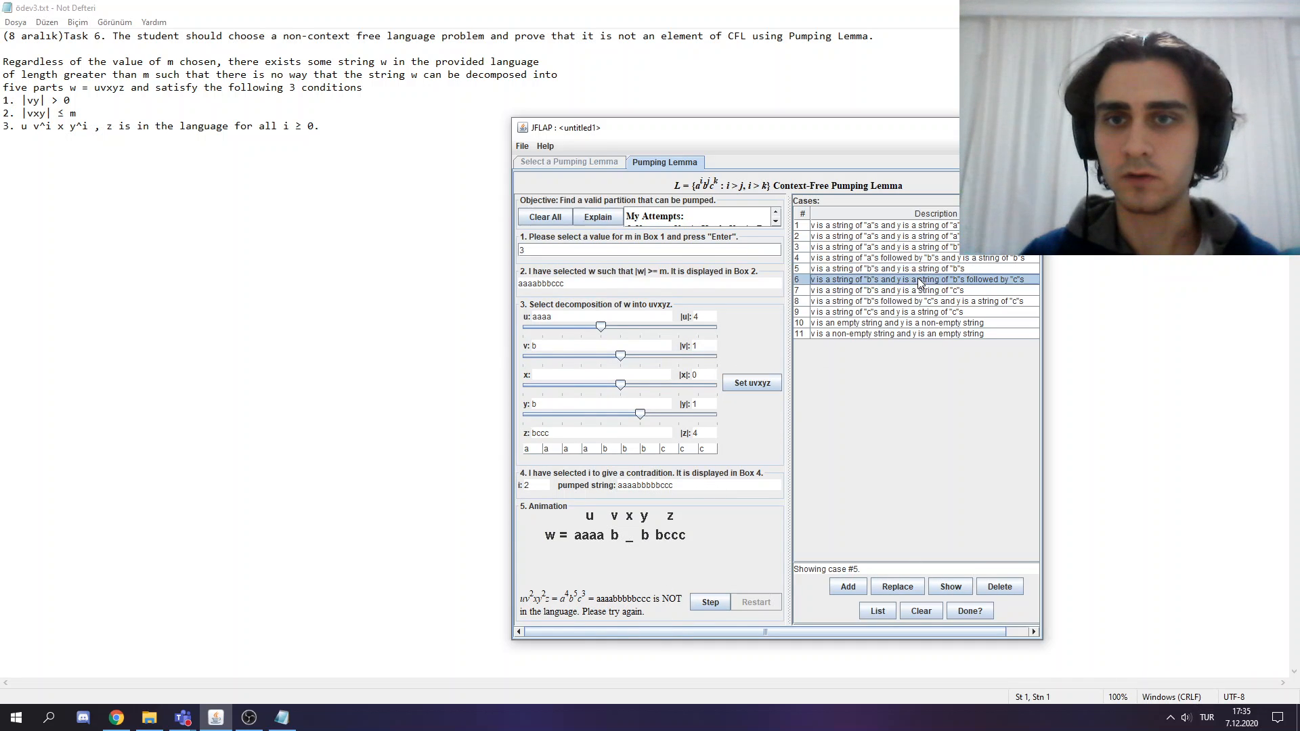
left_click(911, 279)
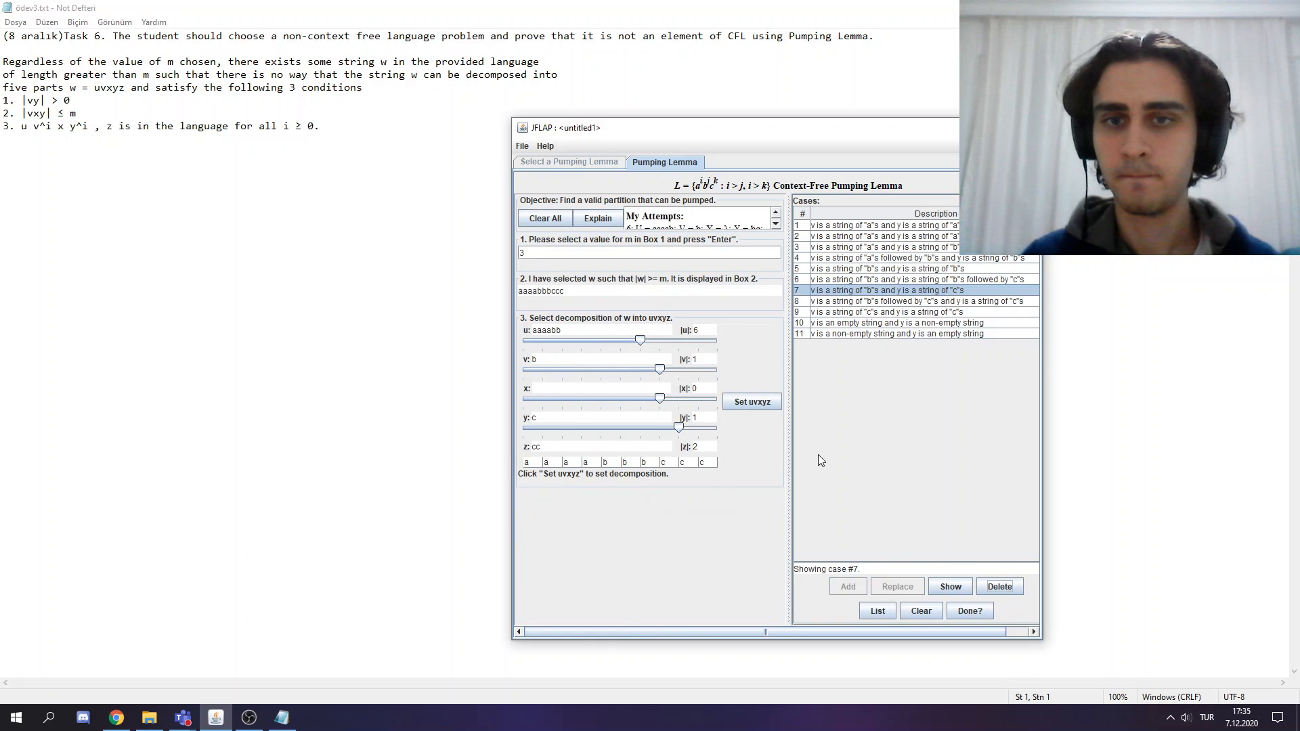
left_click(750, 401)
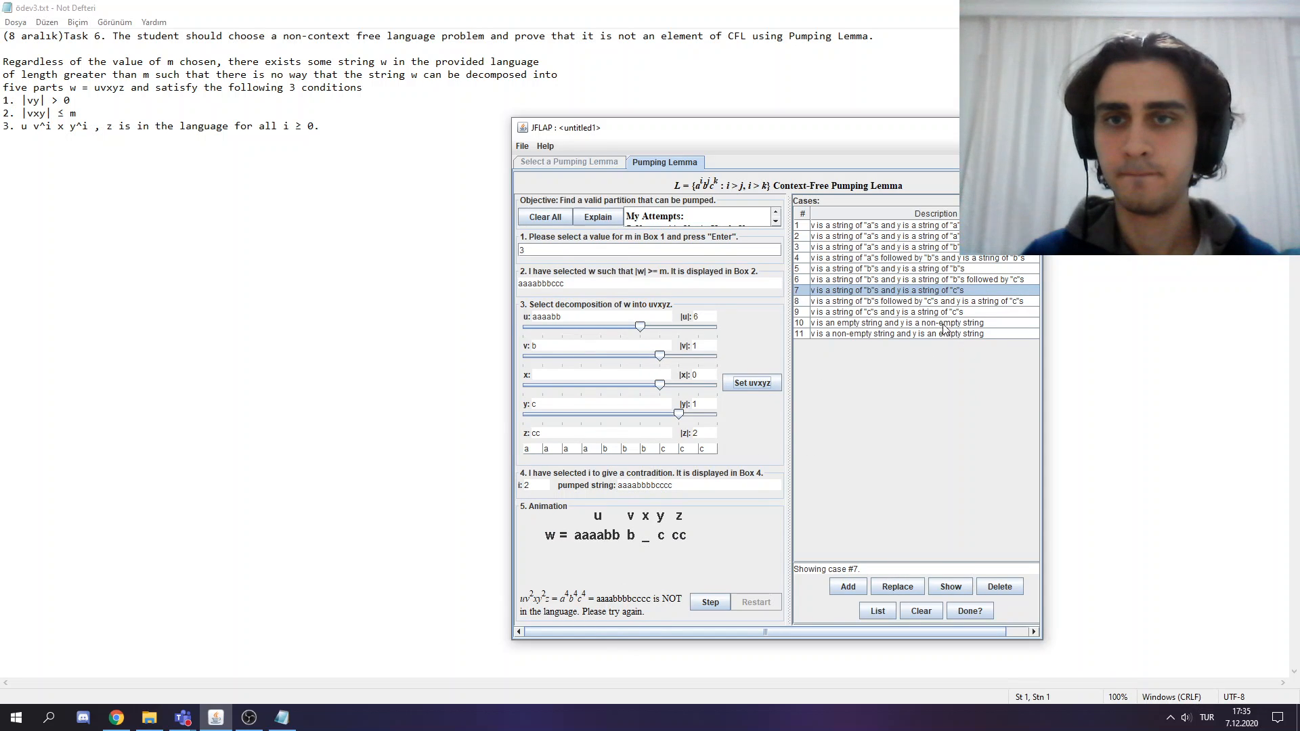
left_click(911, 301)
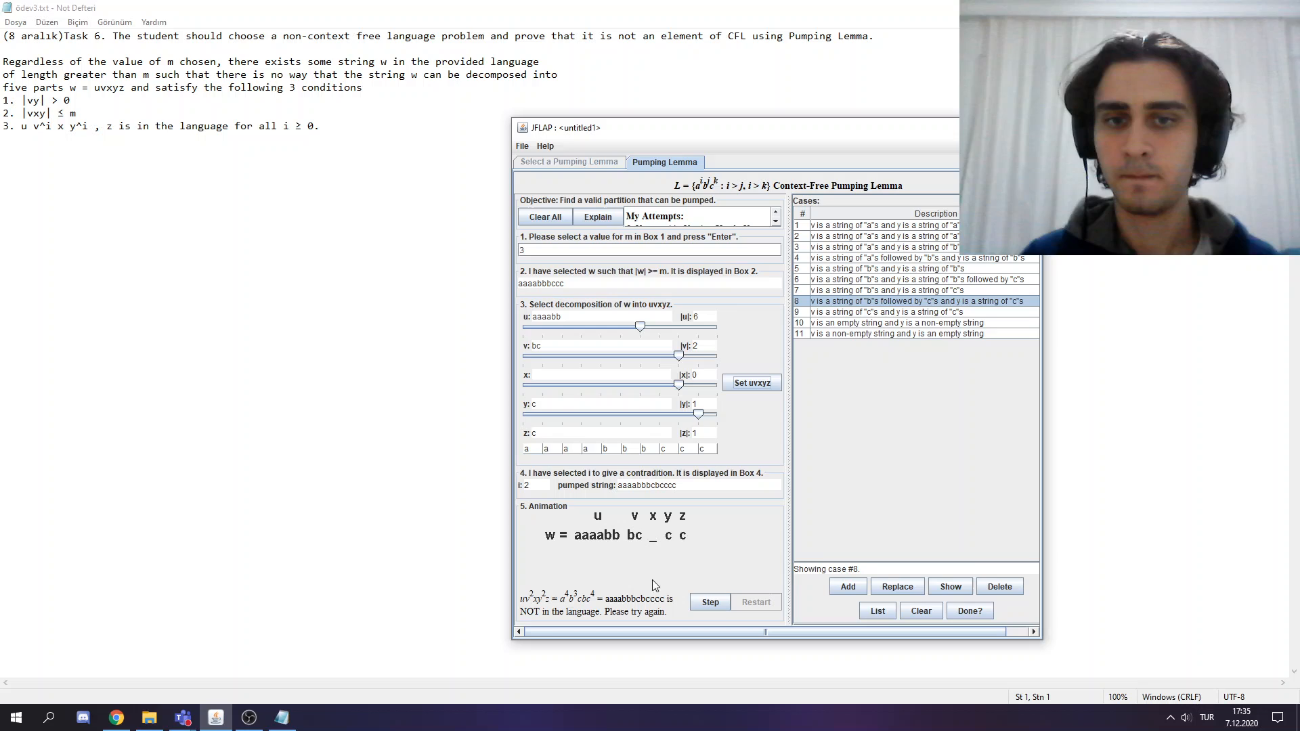
left_click(883, 311)
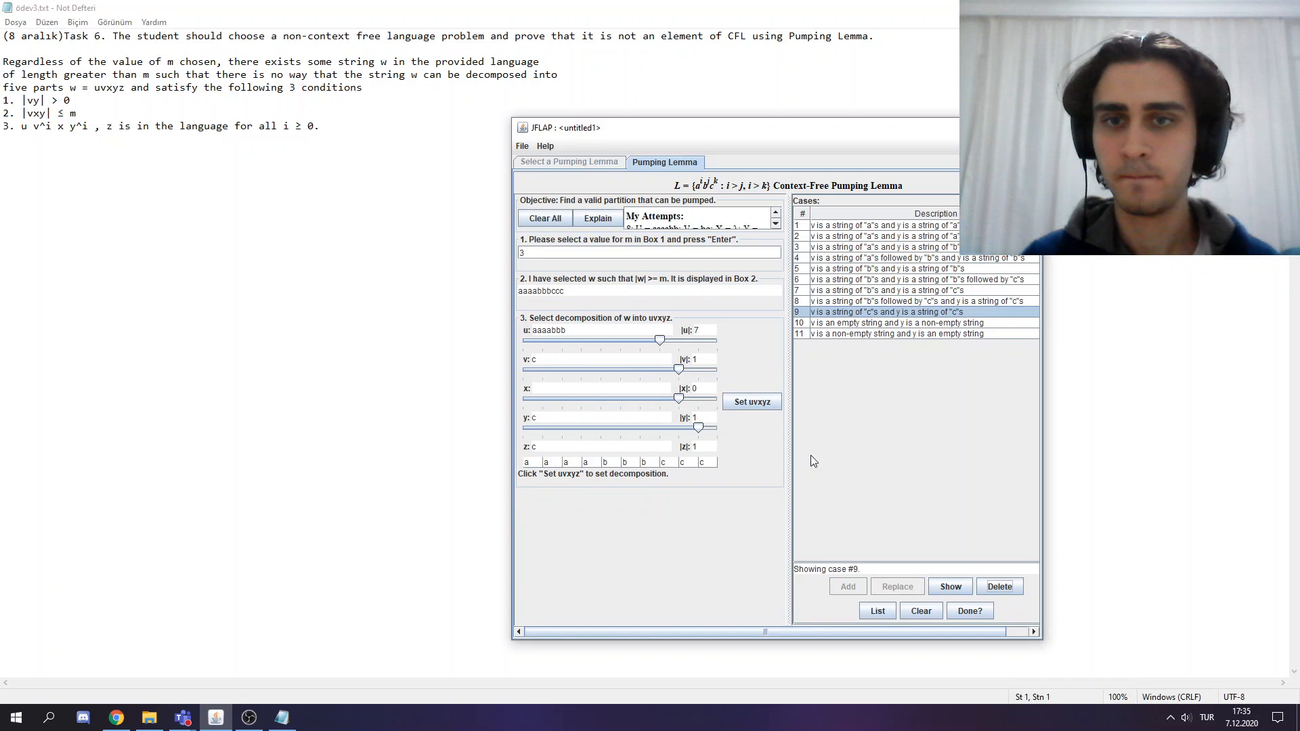
left_click(750, 401)
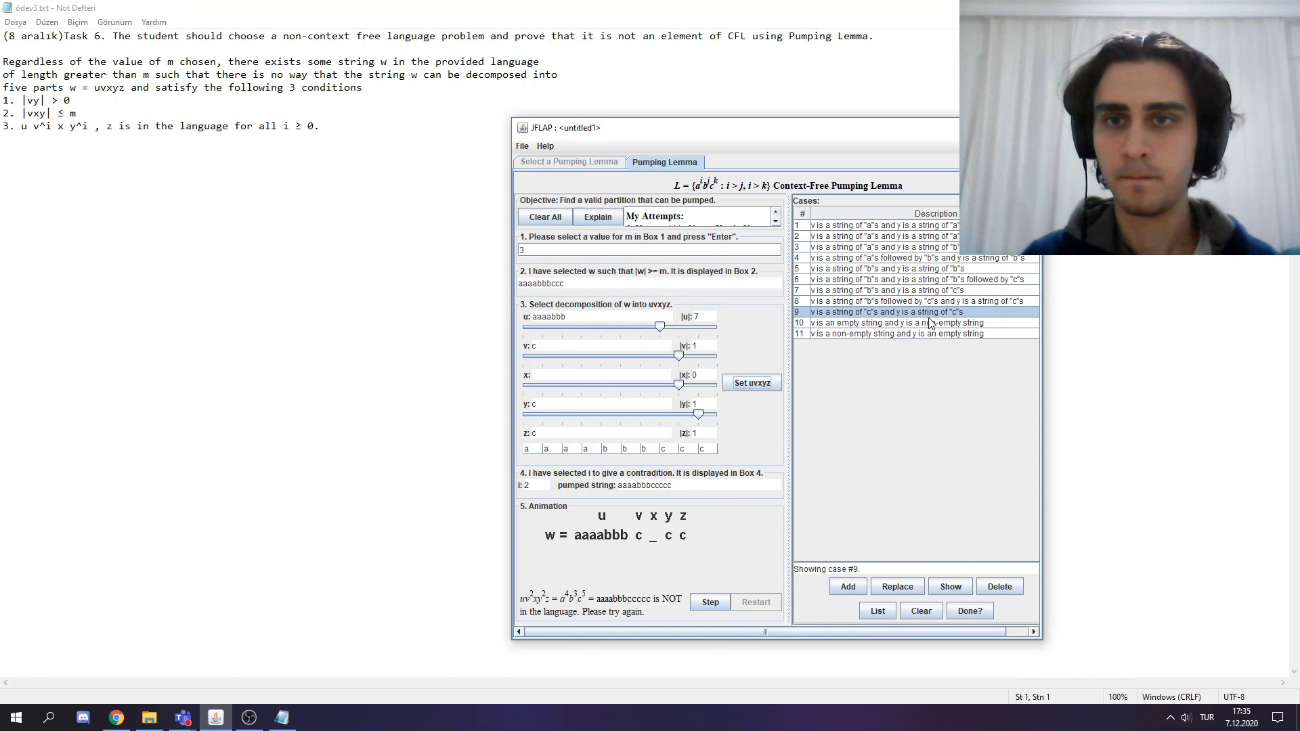
Pump cases 10 and 11; case 11 (v = b) at i = 2 gives aaaabbbbccc, completing all 11 failures.
left_click(911, 323)
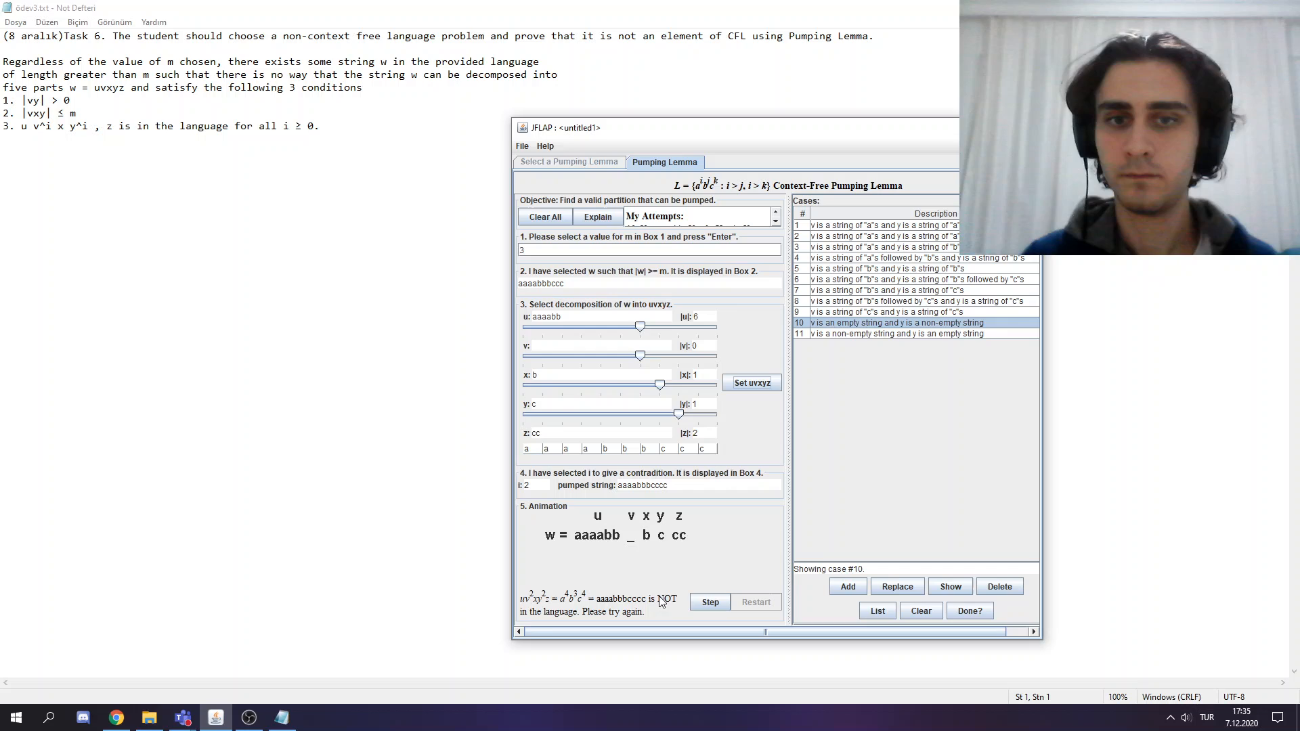
left_click(911, 333)
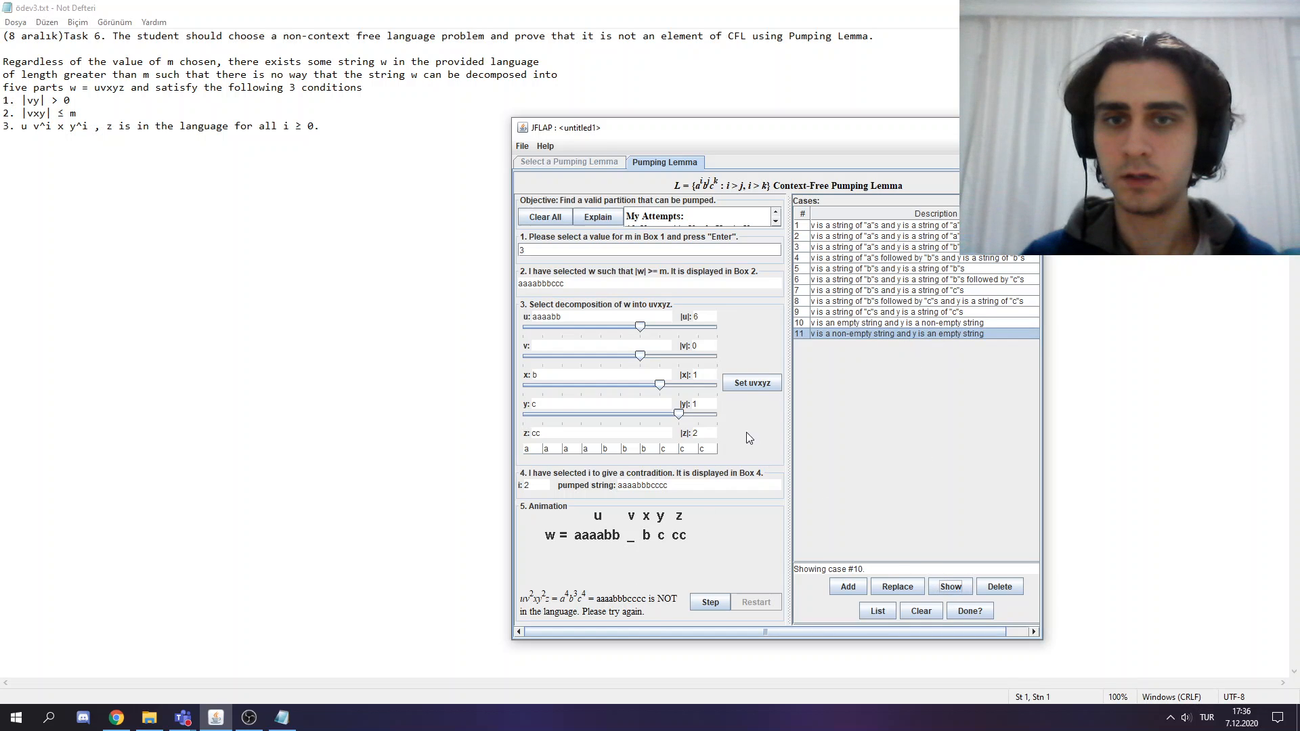
left_click(750, 401)
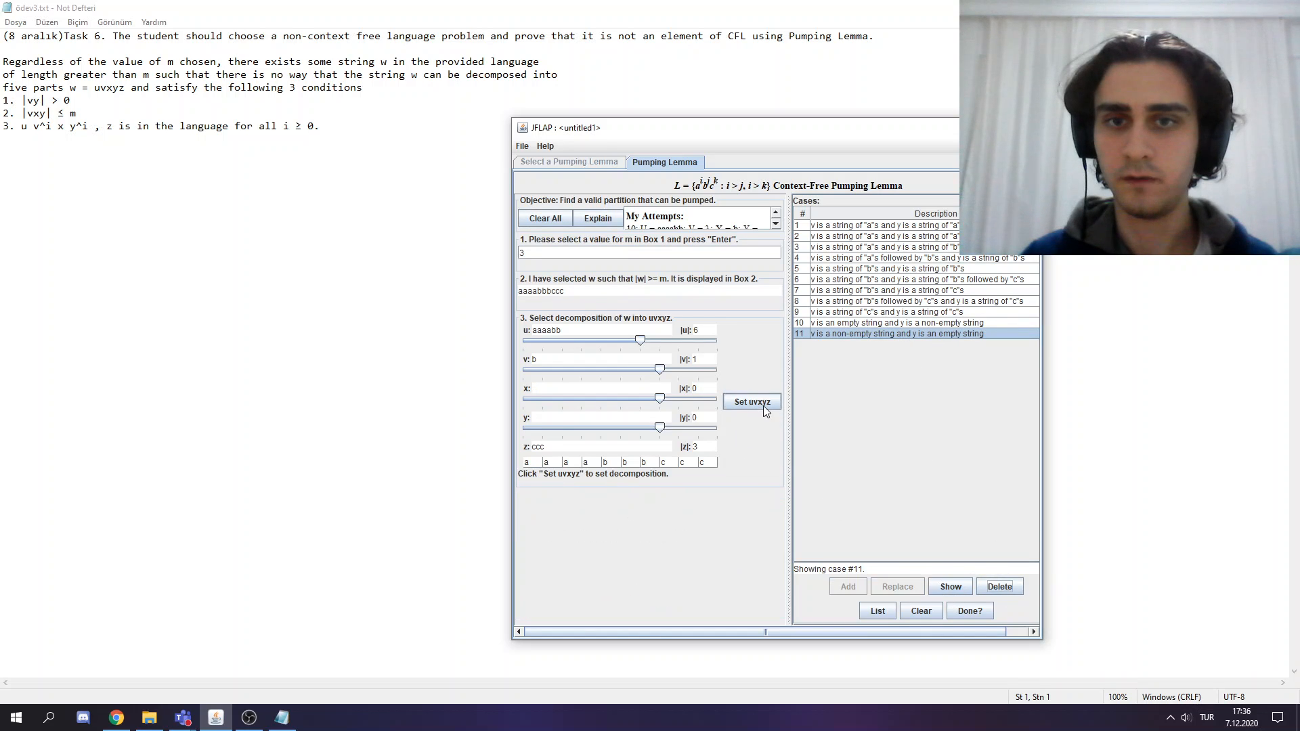
left_click(752, 401)
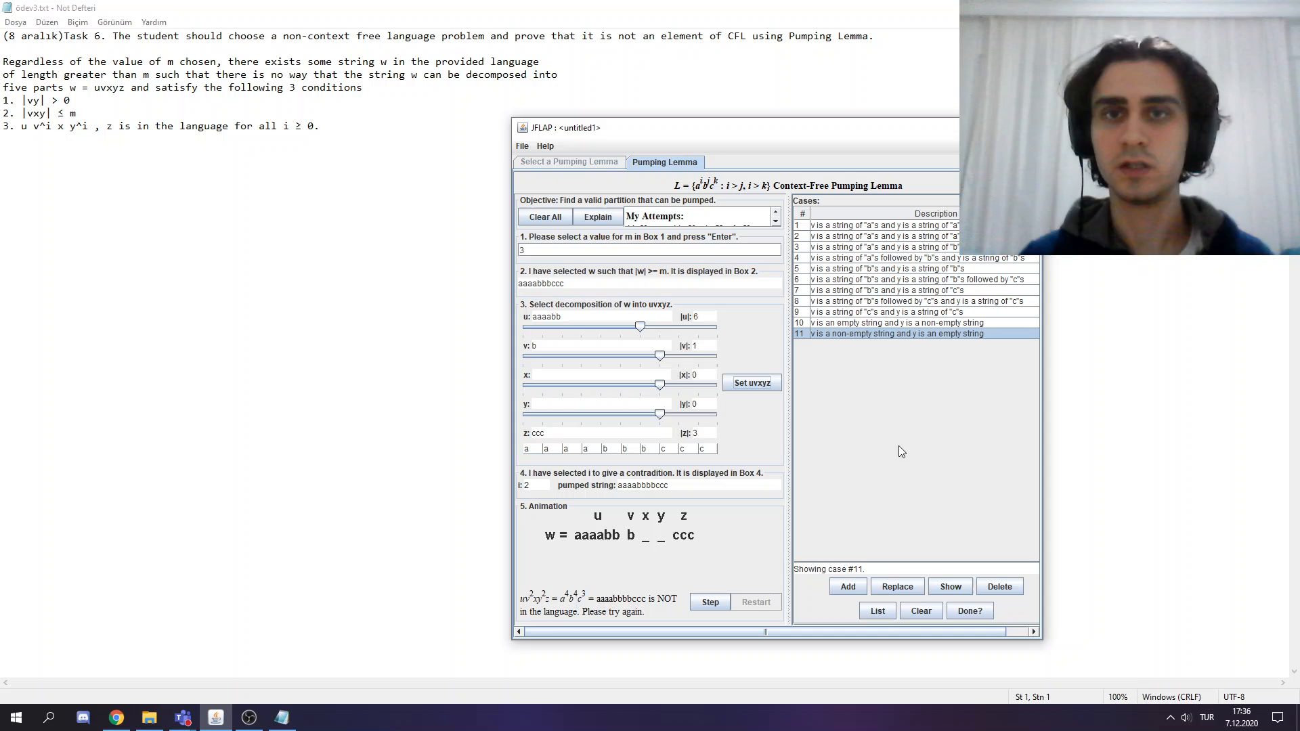